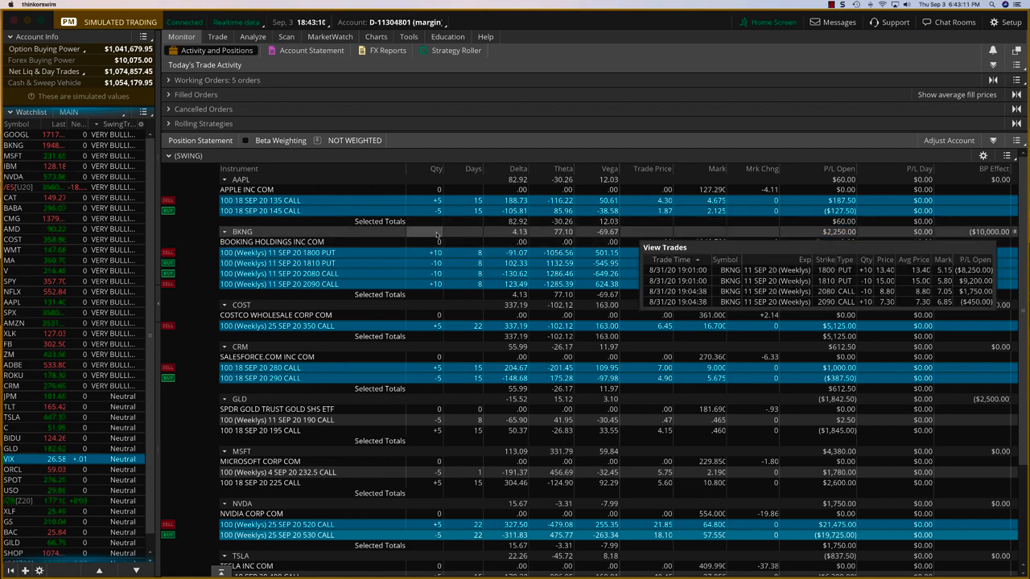
# - Dismiss the BKNG trade history, then re-expand the BKNG group into its four put and call legs
pyautogui.click(226, 232)
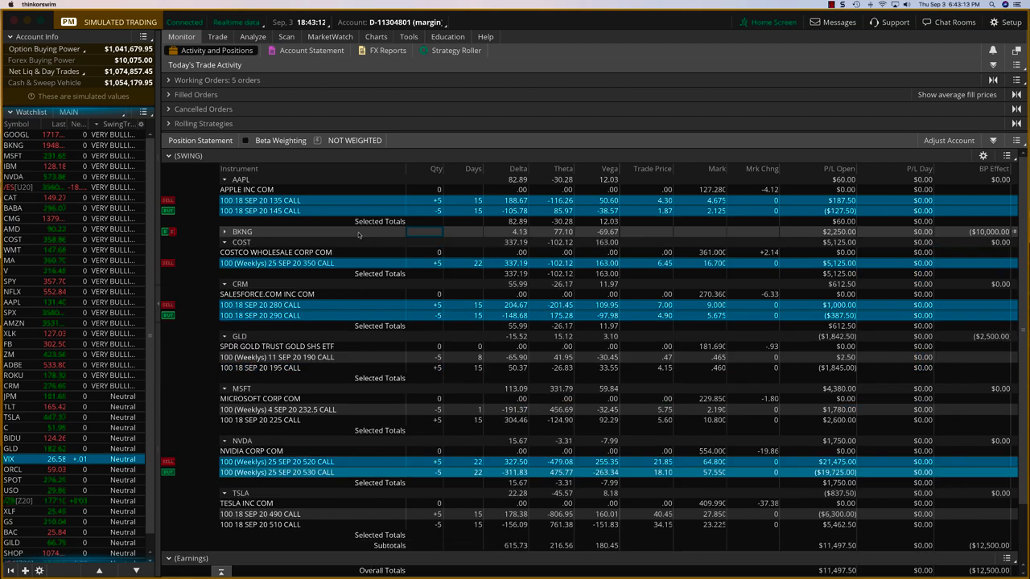
pyautogui.click(225, 232)
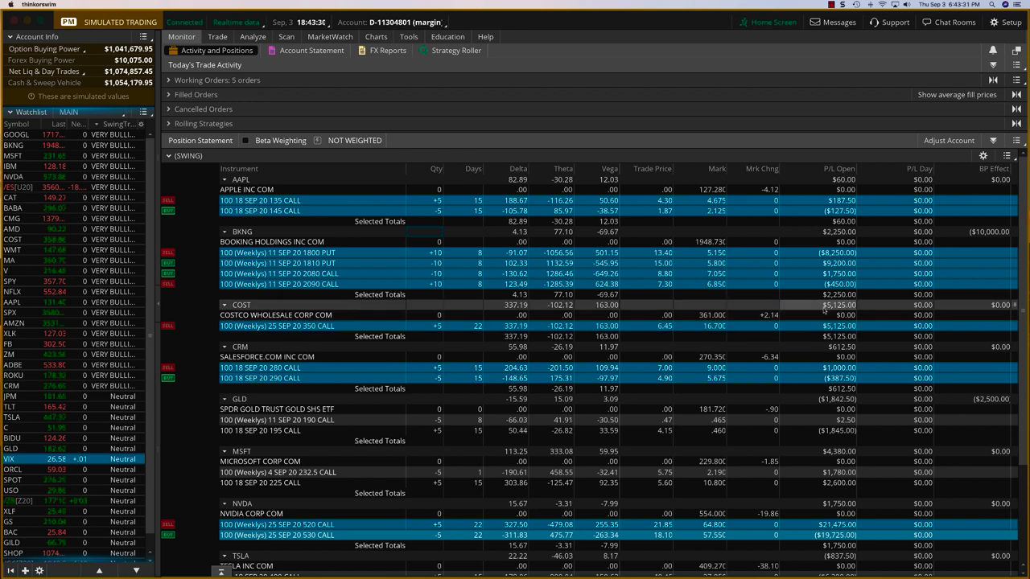
pyautogui.moveTo(801, 307)
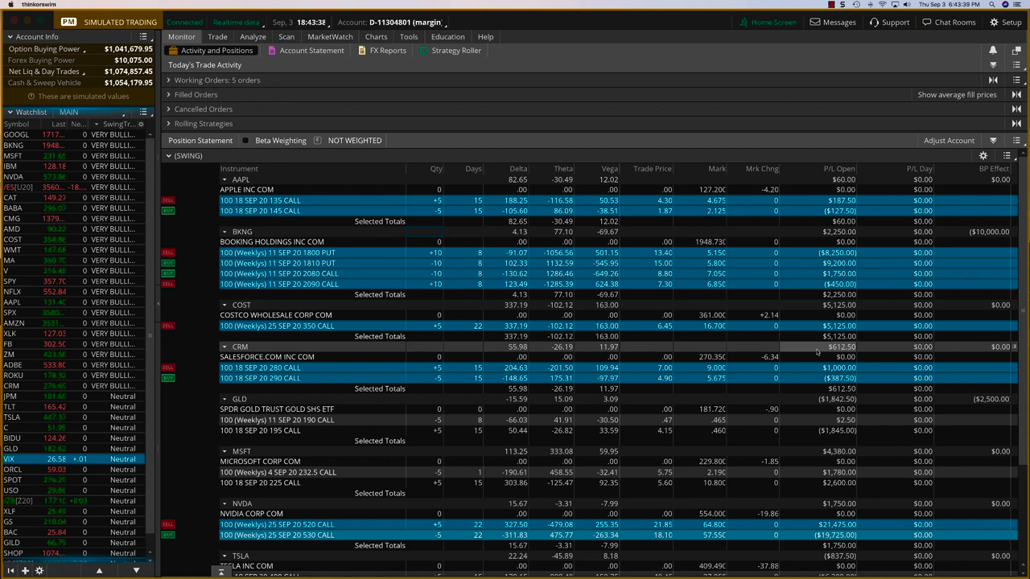
pyautogui.scroll(-3)
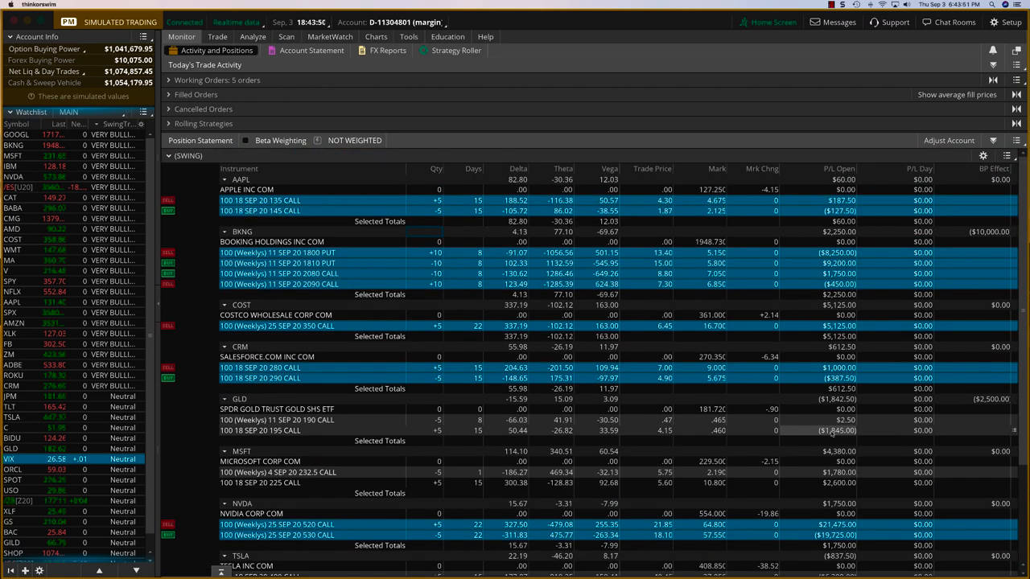
pyautogui.scroll(-3)
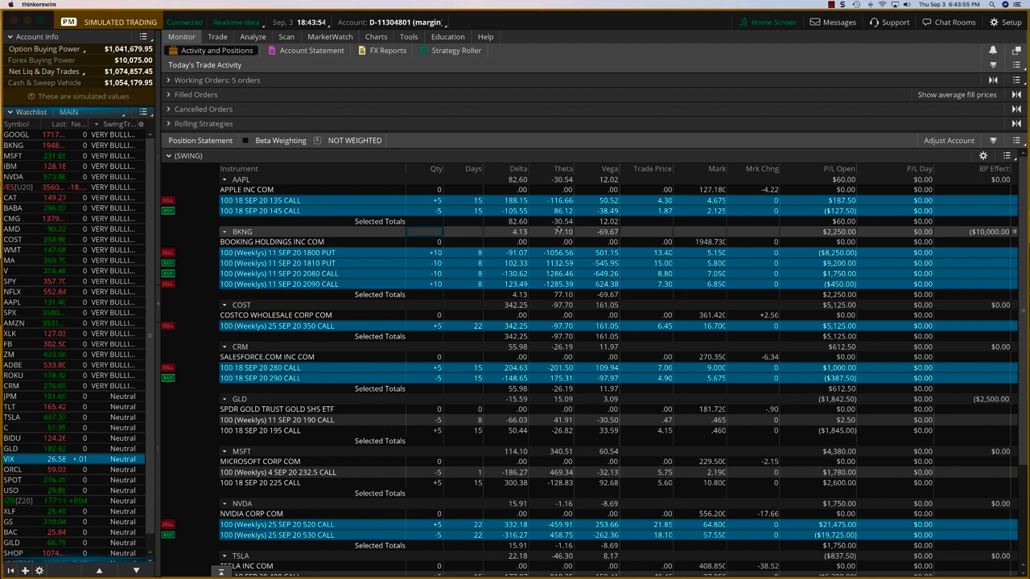
pyautogui.moveTo(845, 244)
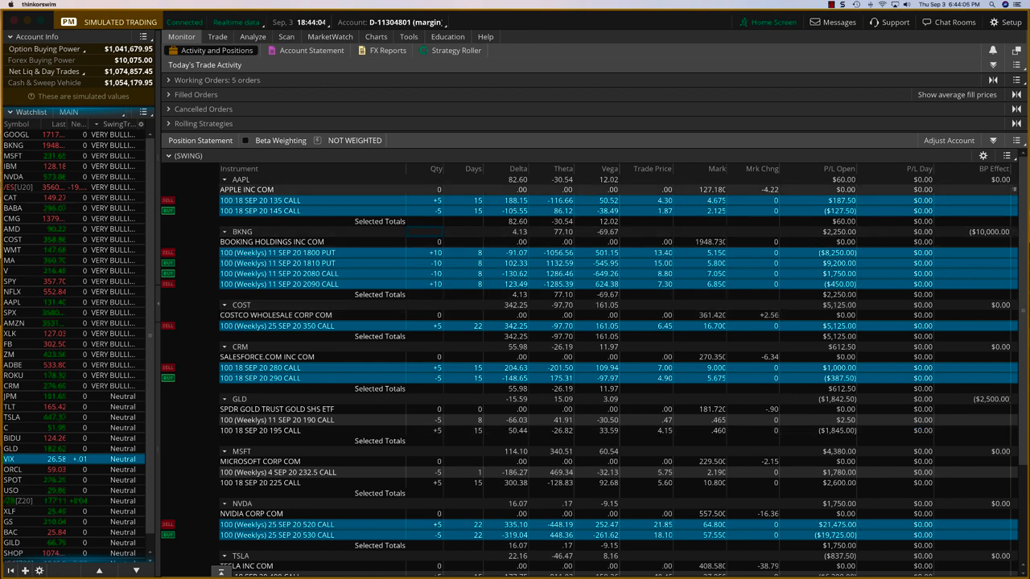
pyautogui.scroll(-3)
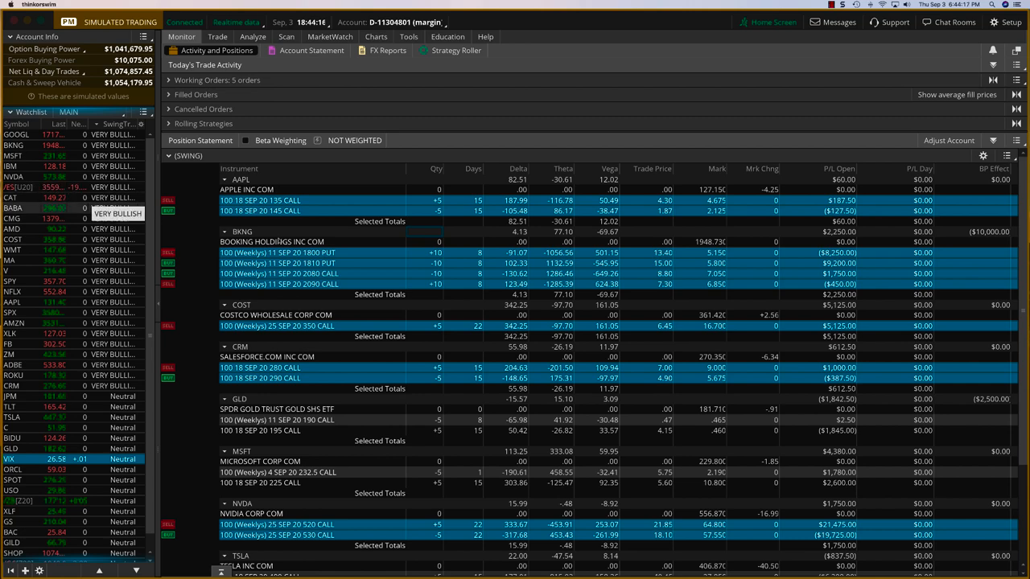
pyautogui.scroll(-3)
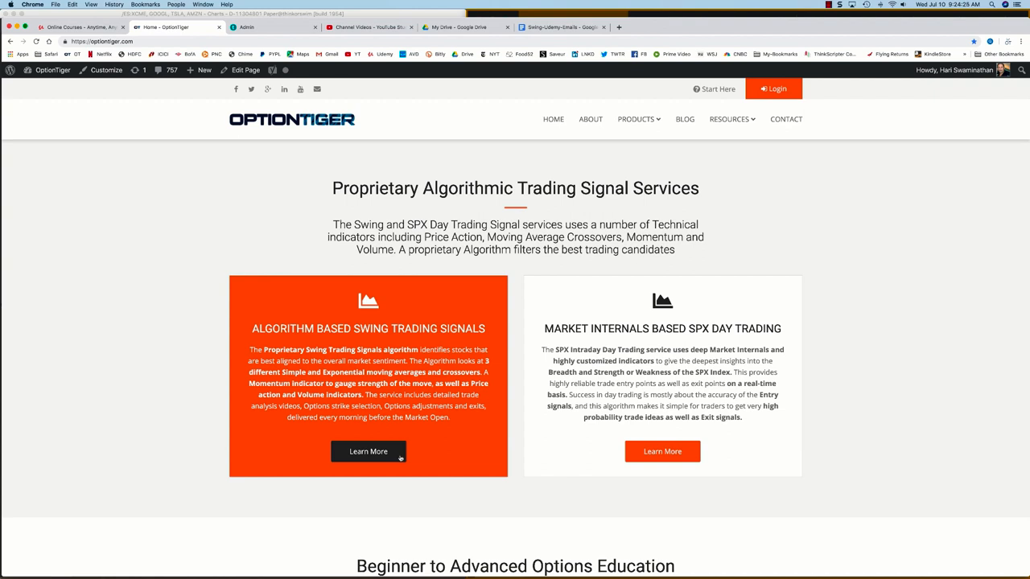
# - Open the Algorithm based Swing Trading Signals course via Learn More and review its Course Details and plans
pyautogui.click(367, 451)
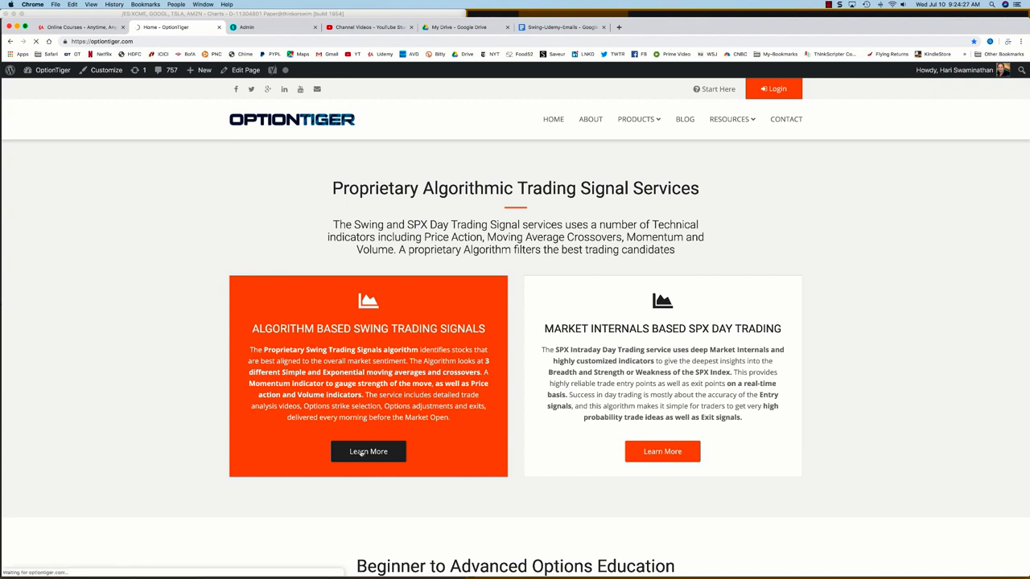
pyautogui.click(367, 451)
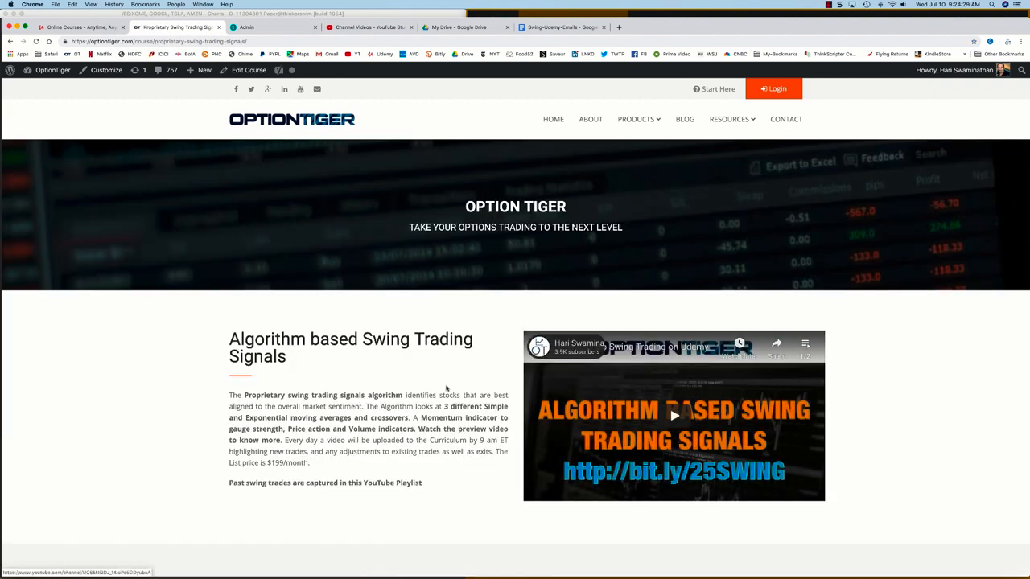
pyautogui.scroll(-3)
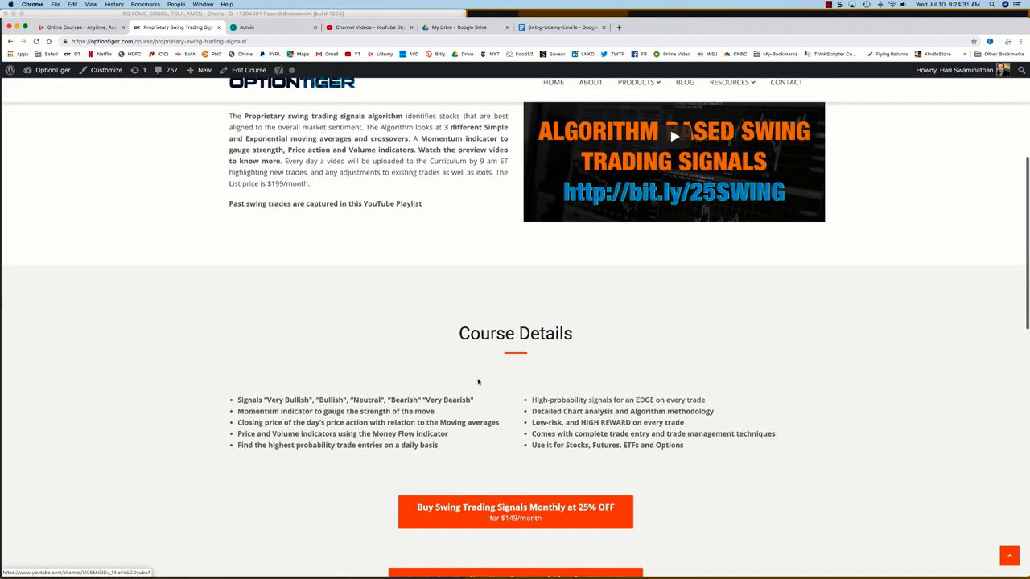
pyautogui.scroll(-3)
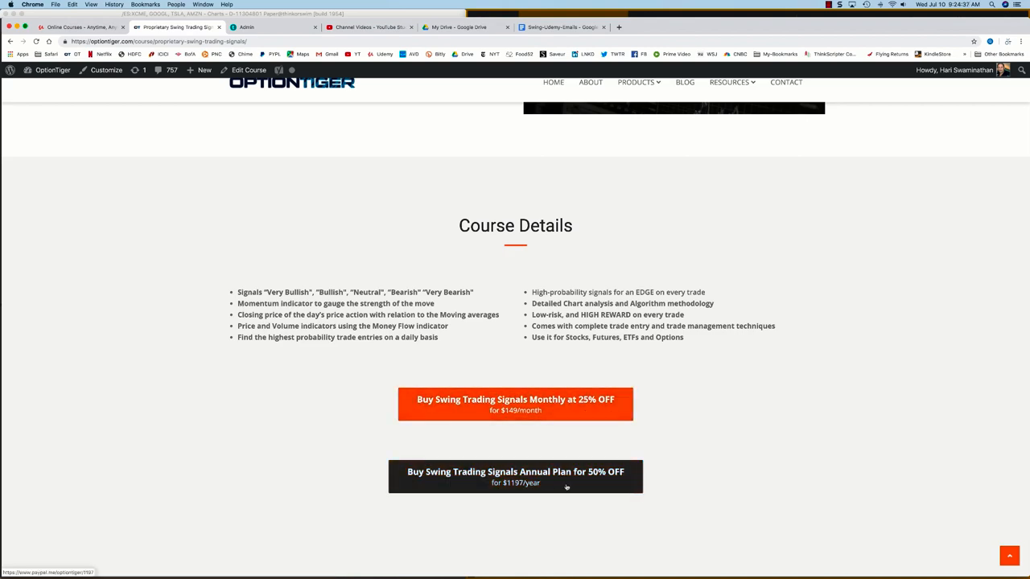
pyautogui.scroll(3)
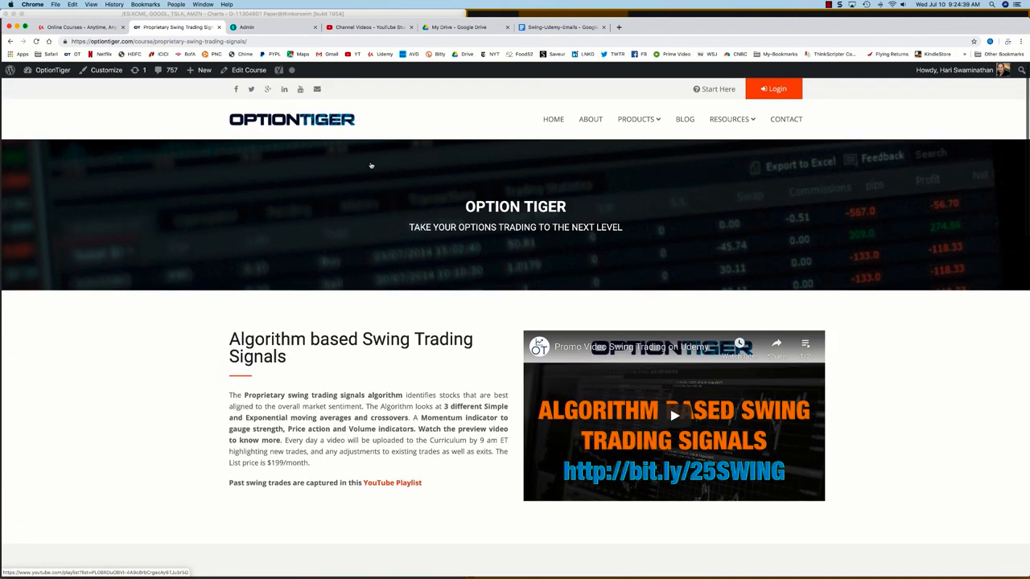